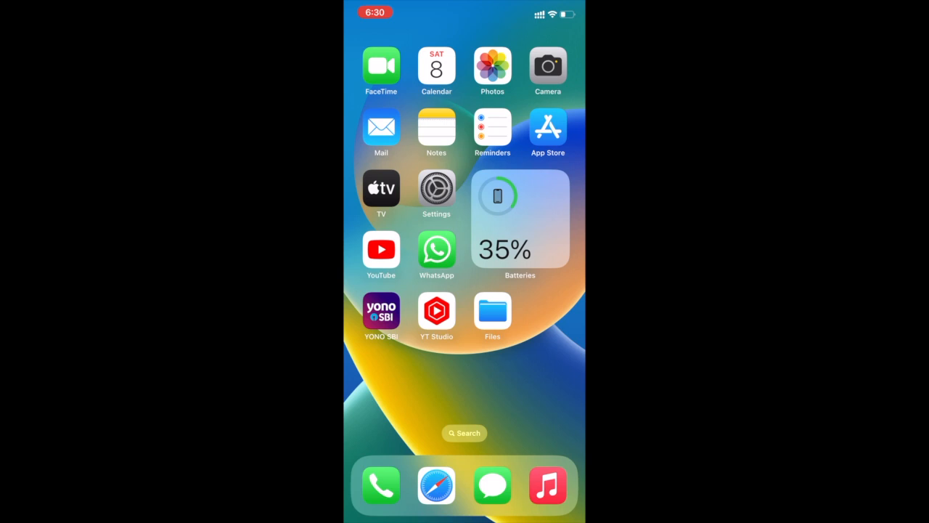
Show the On My iPhone folder in Files listing the 12 stored items
{"action": "left_click", "coordinate": [492, 311]}
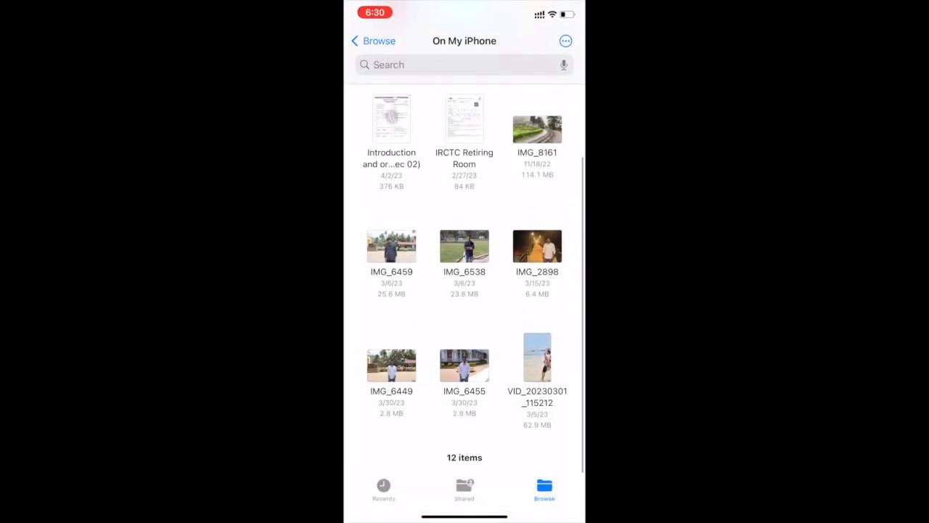
{"action": "left_click", "coordinate": [371, 41]}
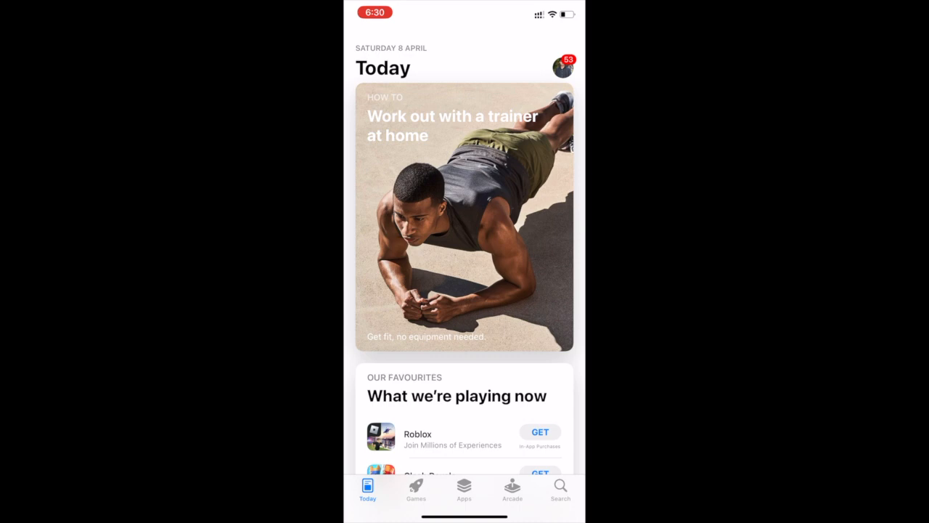
Search the App Store for 'documents' and install Readdle's Documents: File Manager & Docs
{"action": "left_click", "coordinate": [561, 490]}
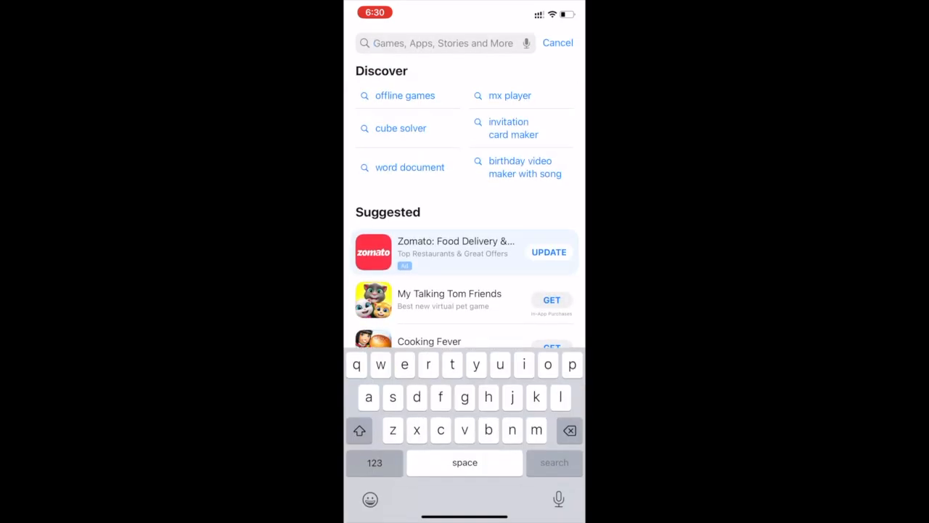
{"action": "type", "text": "documents"}
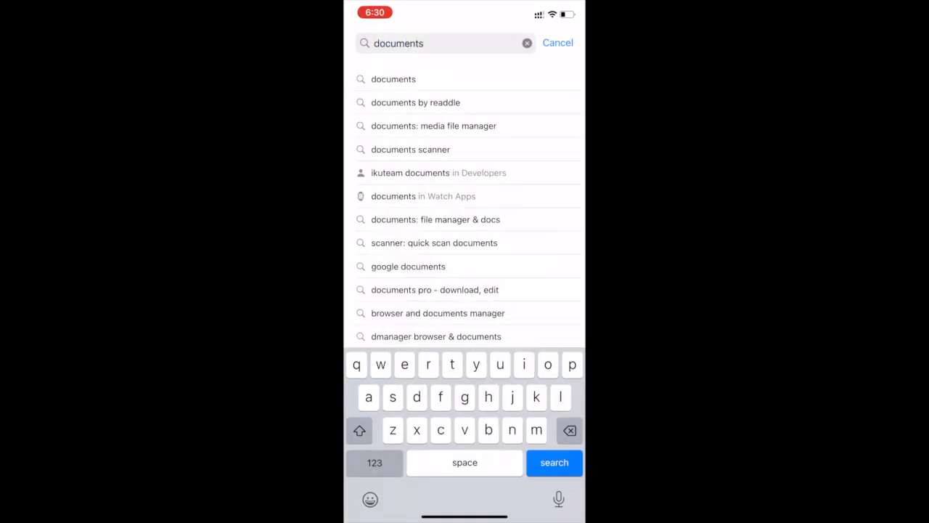
{"action": "left_click", "coordinate": [555, 461]}
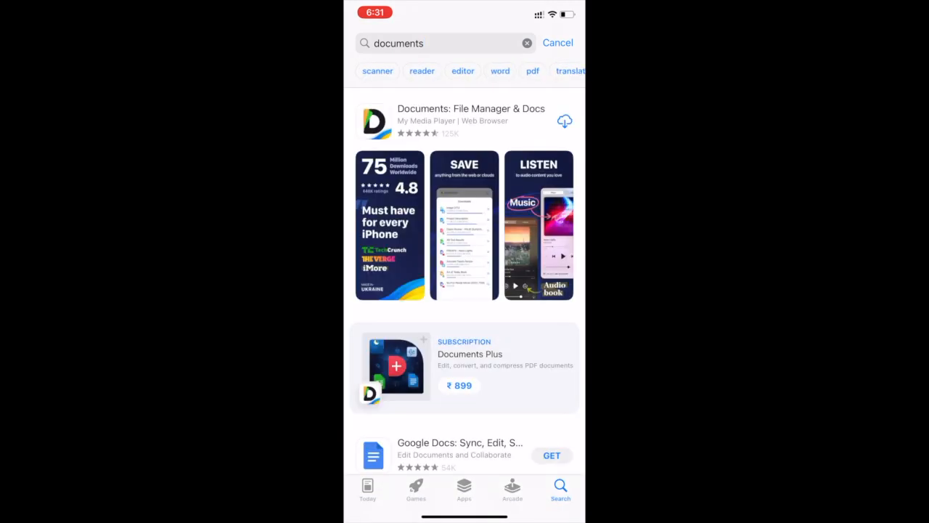
{"action": "left_click", "coordinate": [470, 114]}
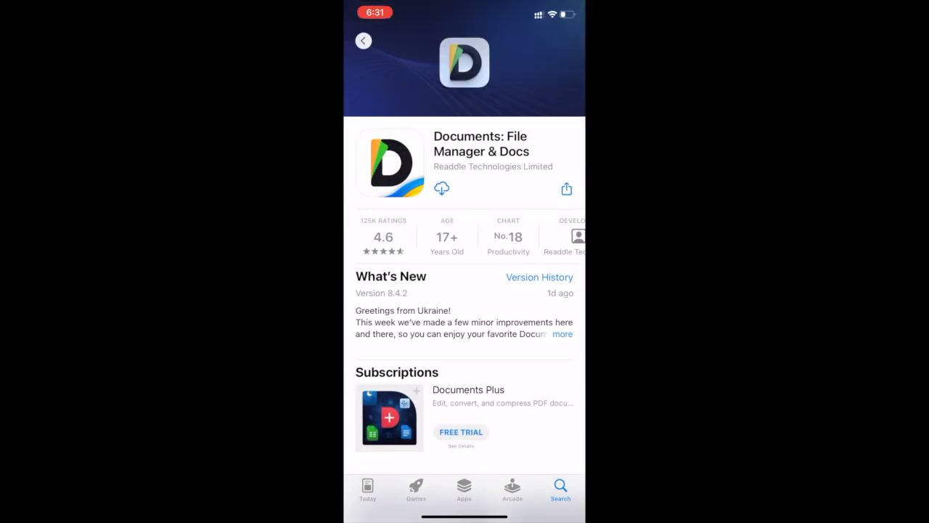
{"action": "left_click", "coordinate": [441, 188]}
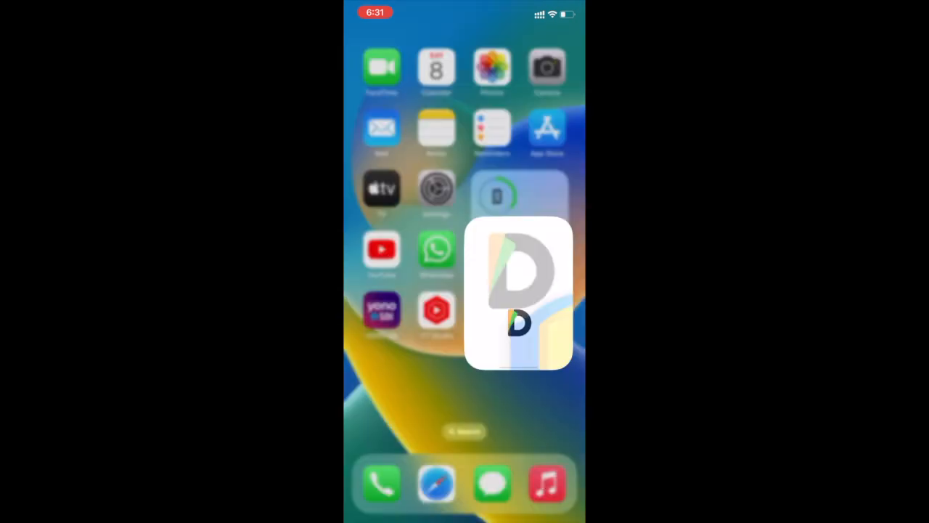
Launch Documents, allow local network access and notifications, and begin the setup questions
{"action": "left_click", "coordinate": [518, 293]}
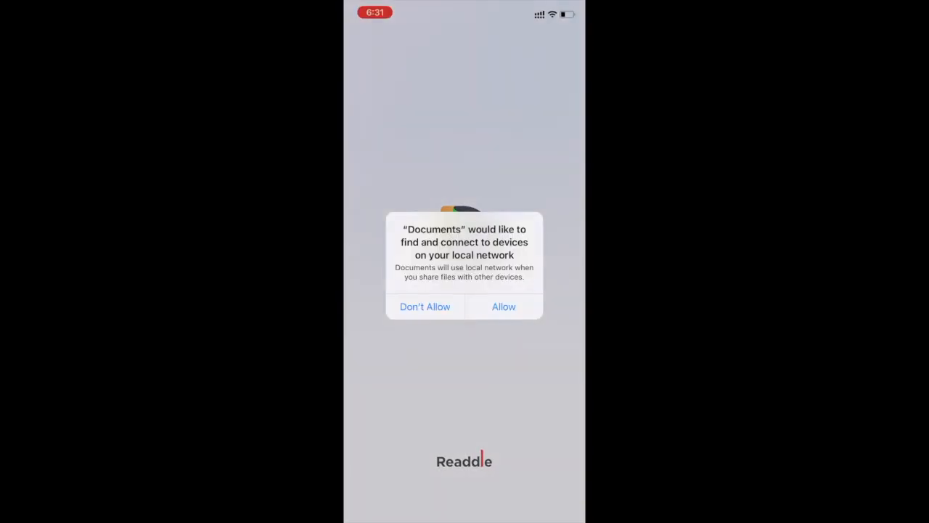
{"action": "left_click", "coordinate": [502, 305]}
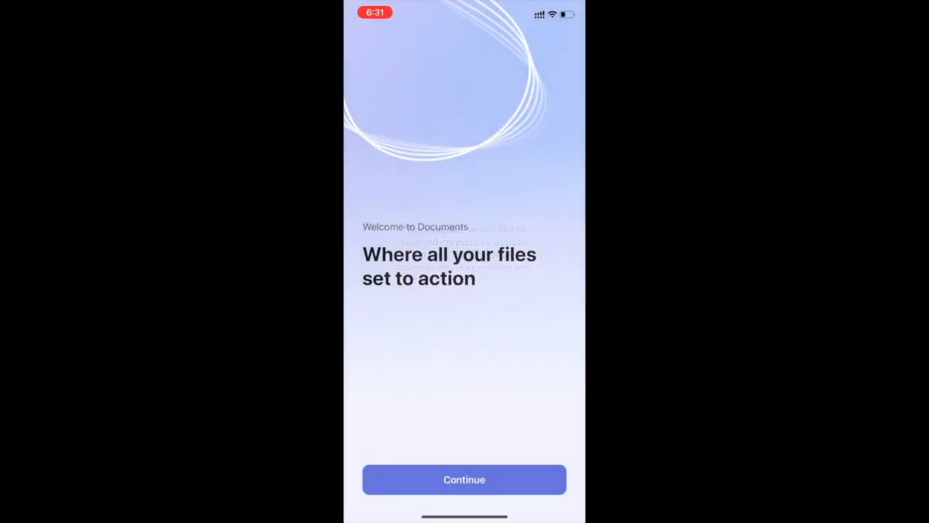
{"action": "left_click", "coordinate": [464, 479]}
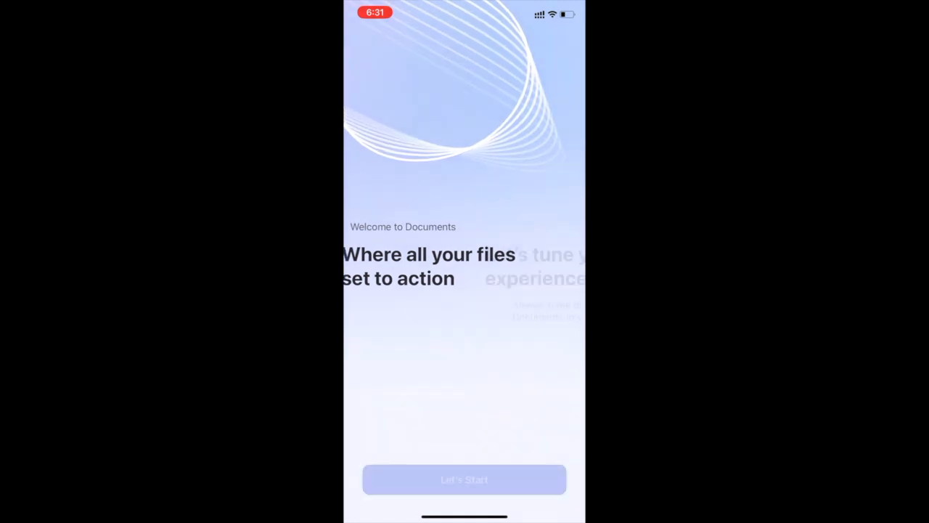
{"action": "left_click", "coordinate": [464, 479]}
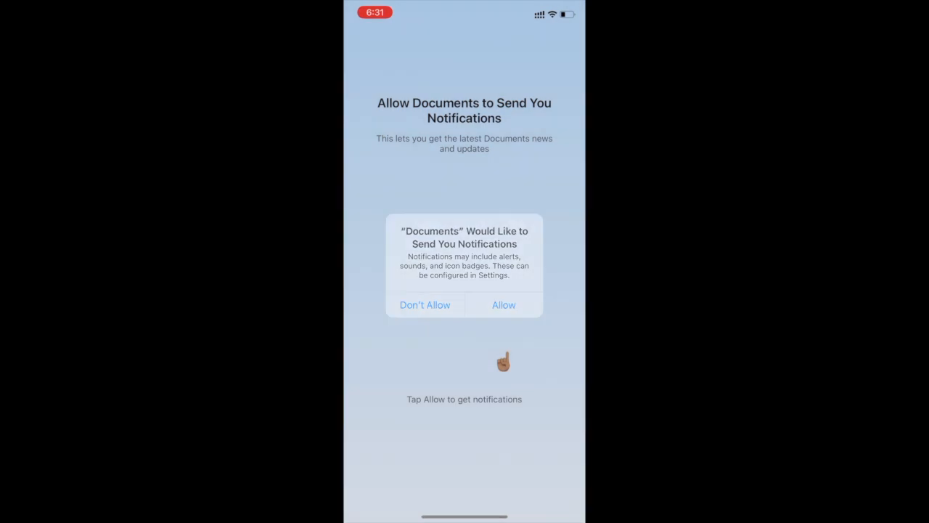
{"action": "left_click", "coordinate": [502, 305]}
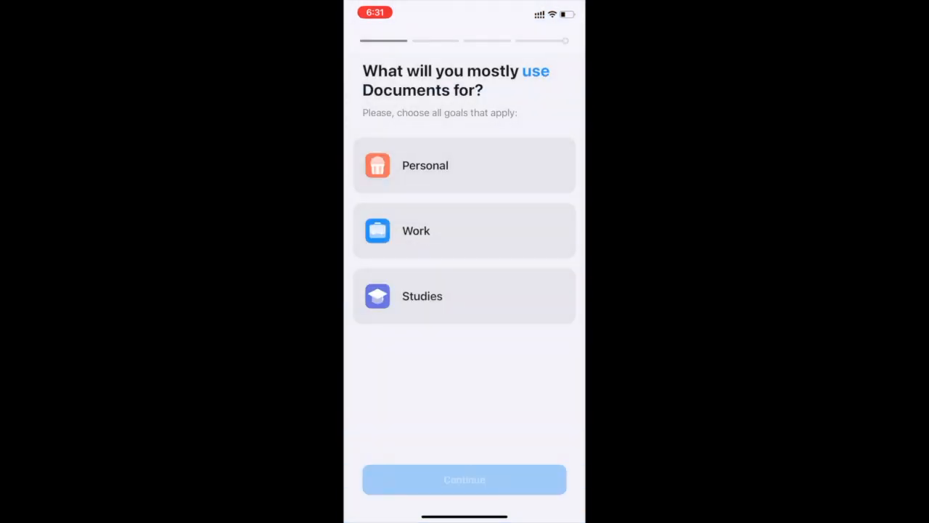
Answer the usage goal, file type and action questions to finish onboarding on My Files
{"action": "left_click", "coordinate": [464, 479]}
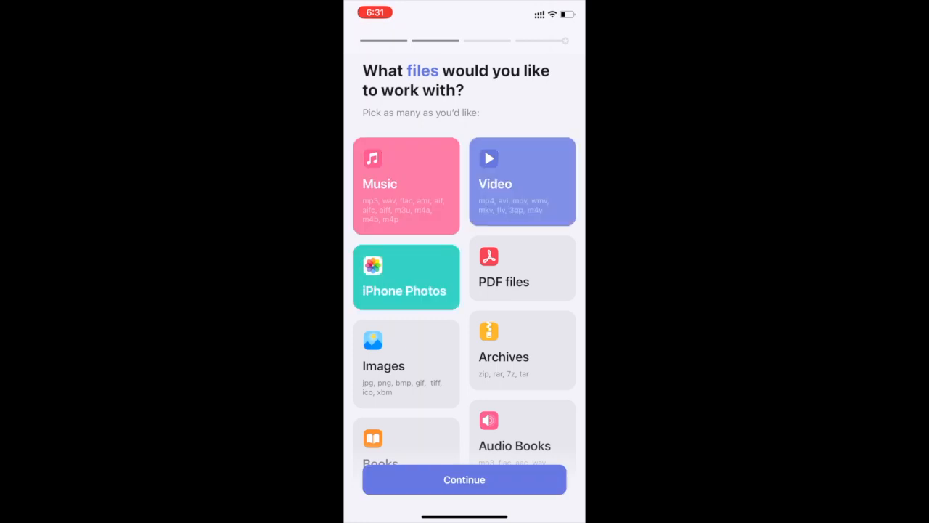
{"action": "left_click", "coordinate": [464, 479]}
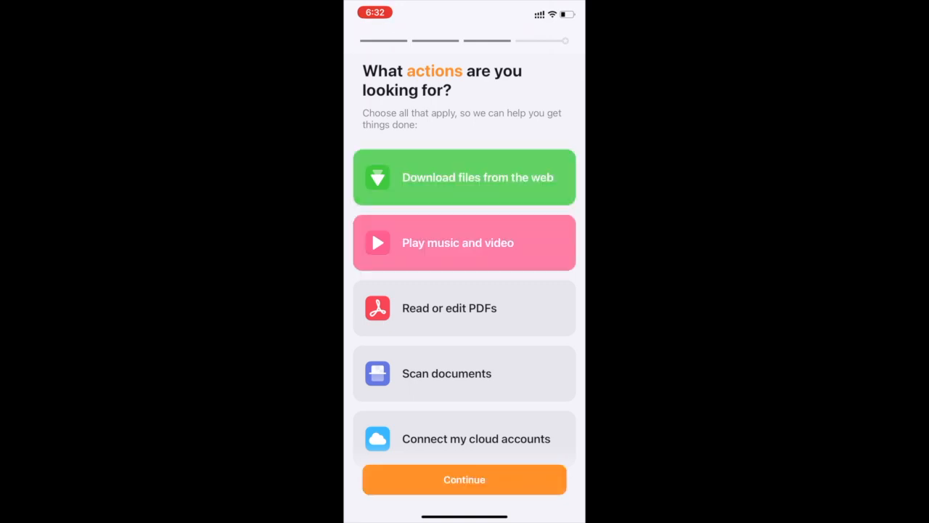
{"action": "left_click", "coordinate": [465, 479]}
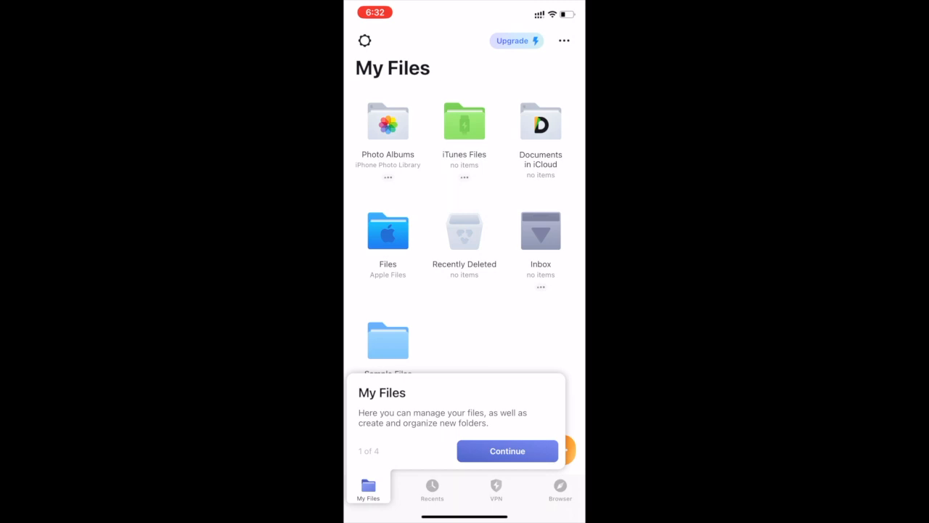
Continue past the My Files and privacy VPN intro tips
{"action": "left_click", "coordinate": [507, 450]}
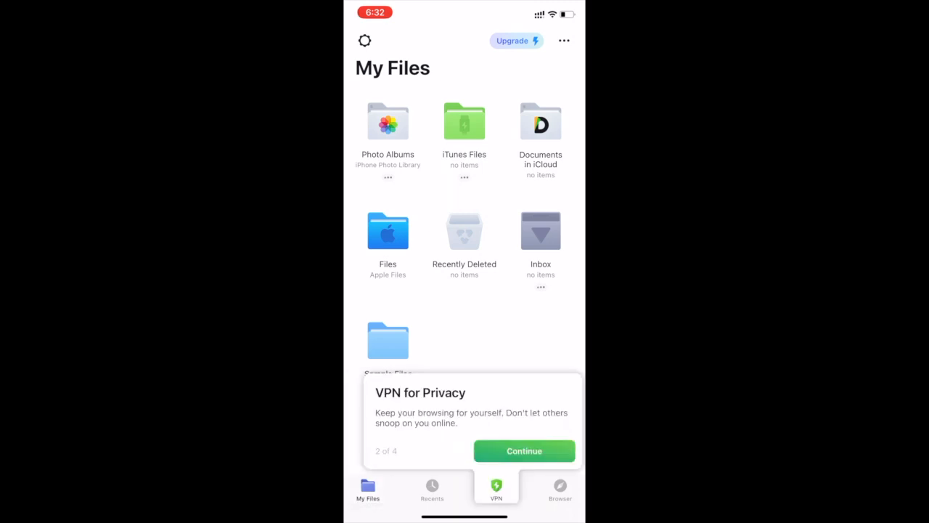
{"action": "left_click", "coordinate": [524, 450]}
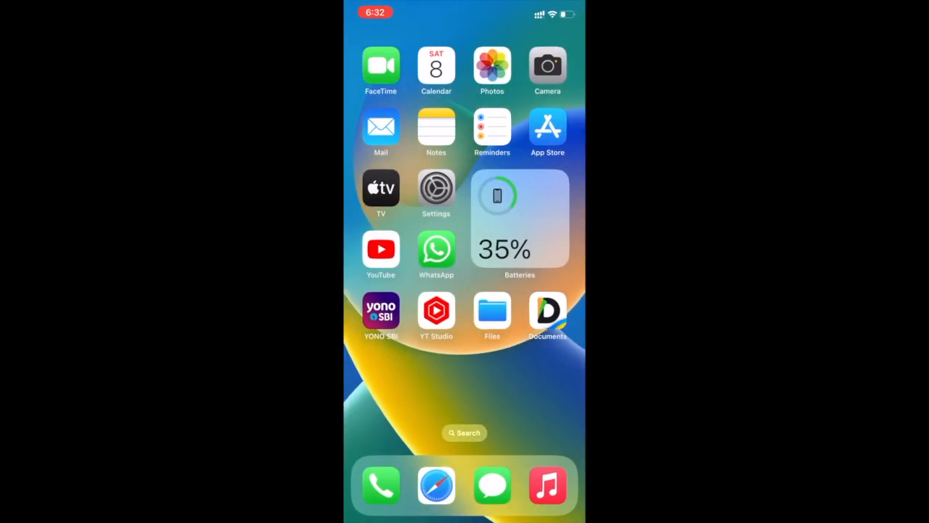
Select all nine files in On My iPhone and bring up the share sheet
{"action": "left_click", "coordinate": [492, 311]}
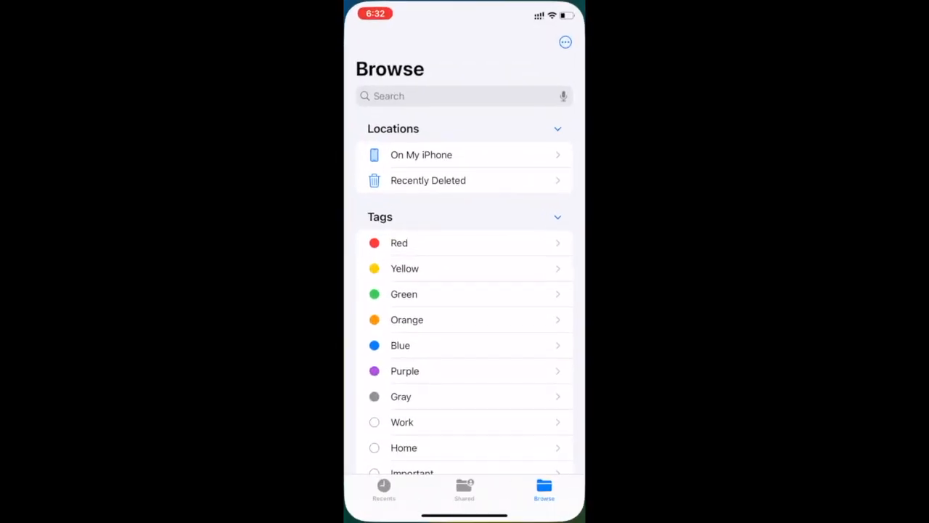
{"action": "left_click", "coordinate": [421, 154]}
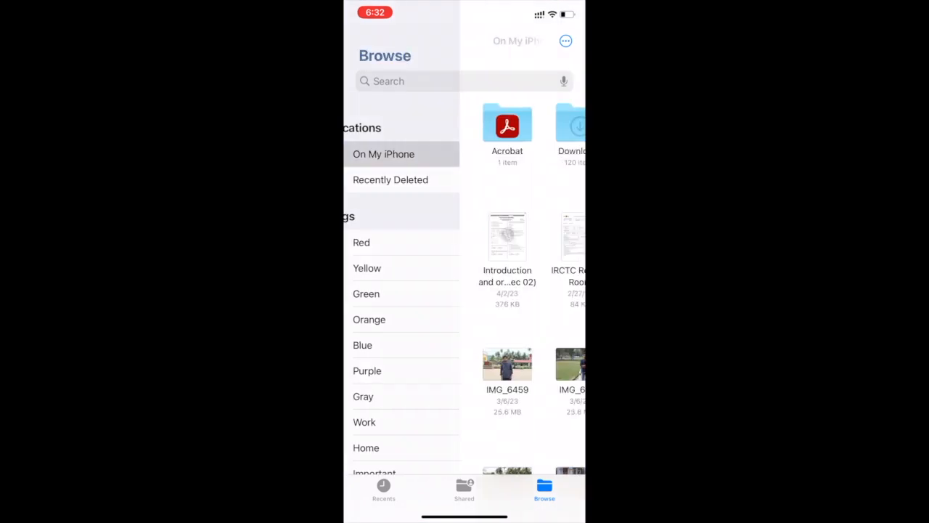
{"action": "left_click", "coordinate": [383, 154]}
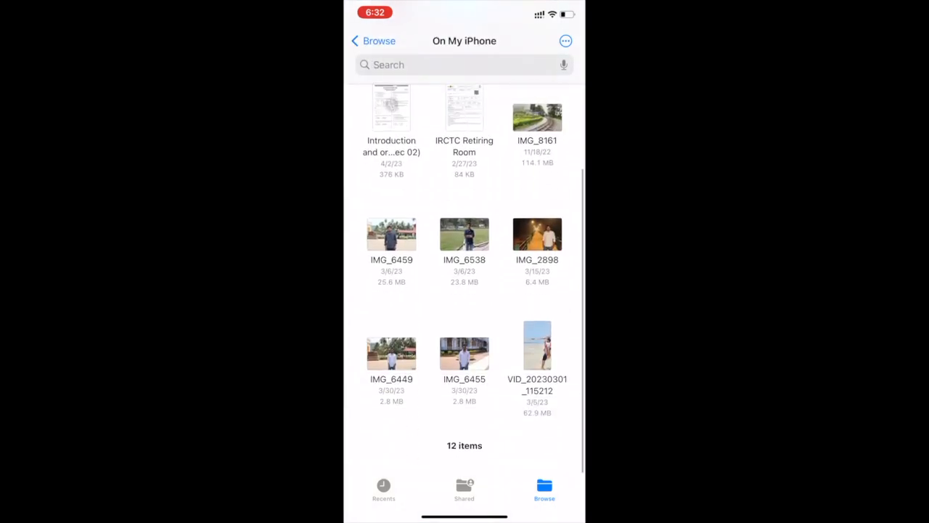
{"action": "left_click", "coordinate": [566, 41]}
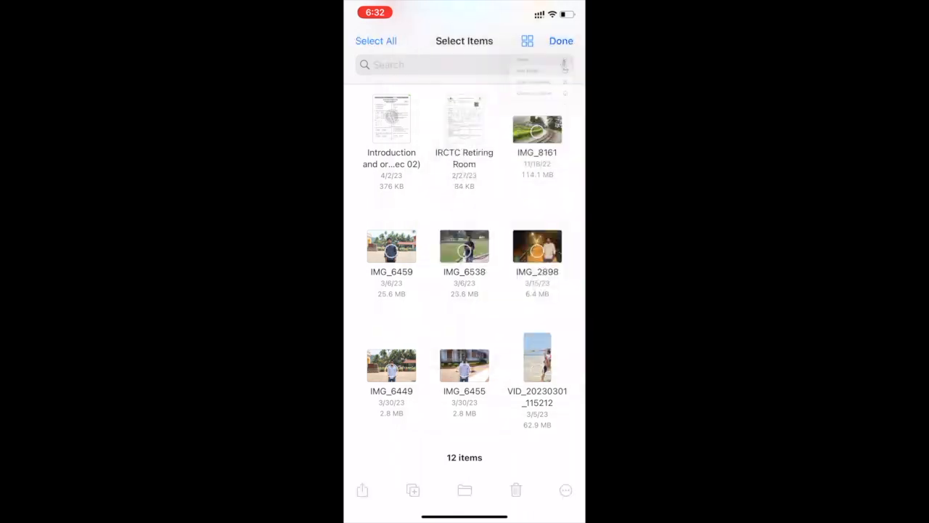
{"action": "left_click", "coordinate": [376, 41]}
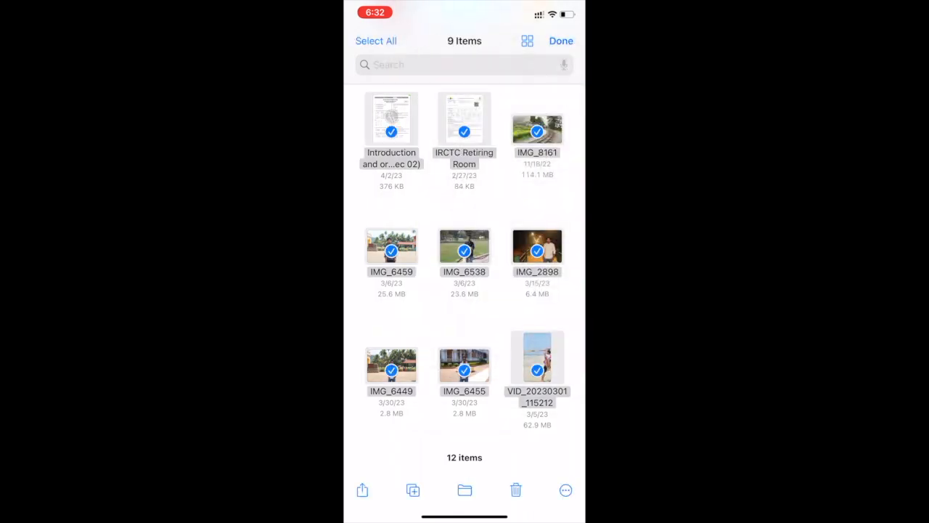
{"action": "left_click", "coordinate": [362, 489]}
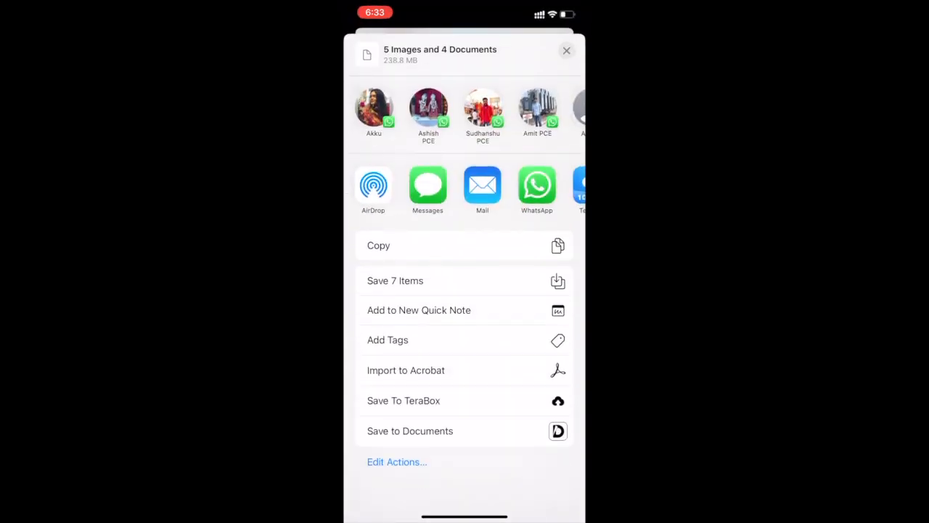
Save the nine files to Documents and show them in its Inbox
{"action": "left_click", "coordinate": [409, 430]}
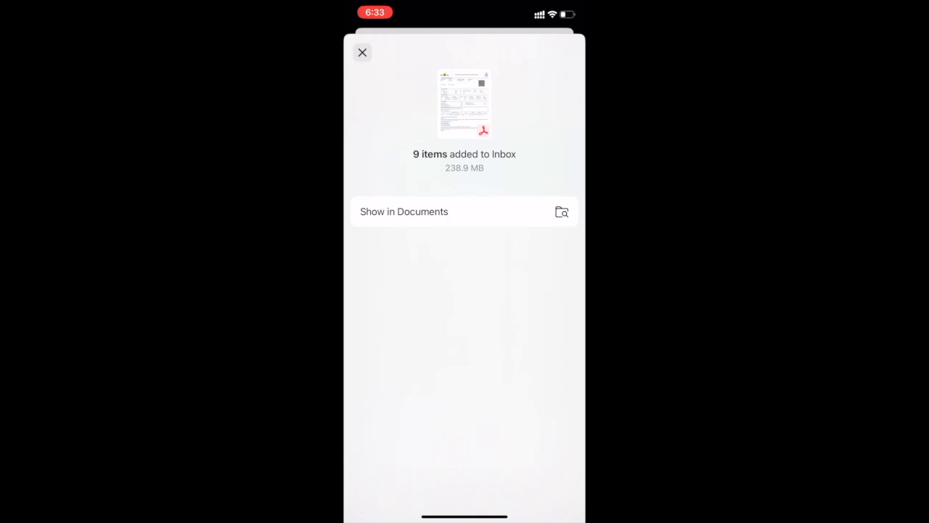
{"action": "left_click", "coordinate": [403, 212]}
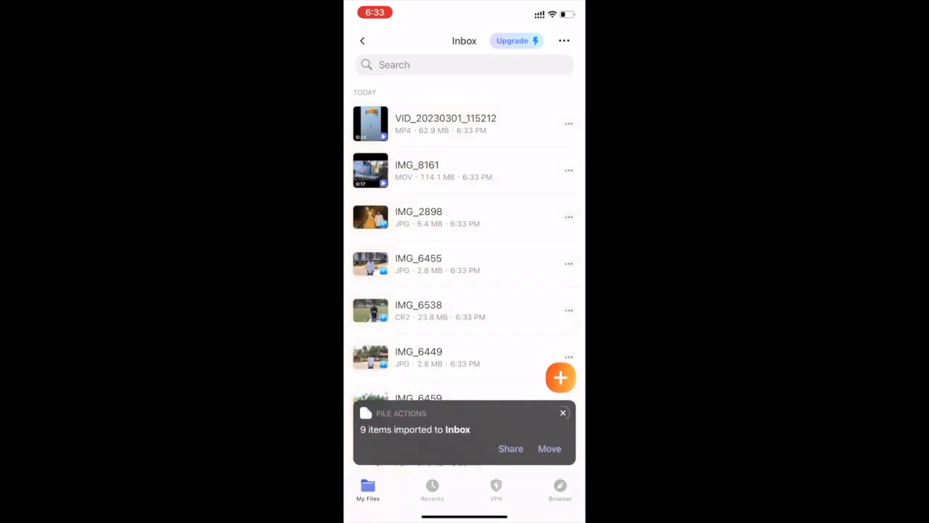
Select all Inbox files and move them into the iTunes Files folder
{"action": "left_click", "coordinate": [563, 412]}
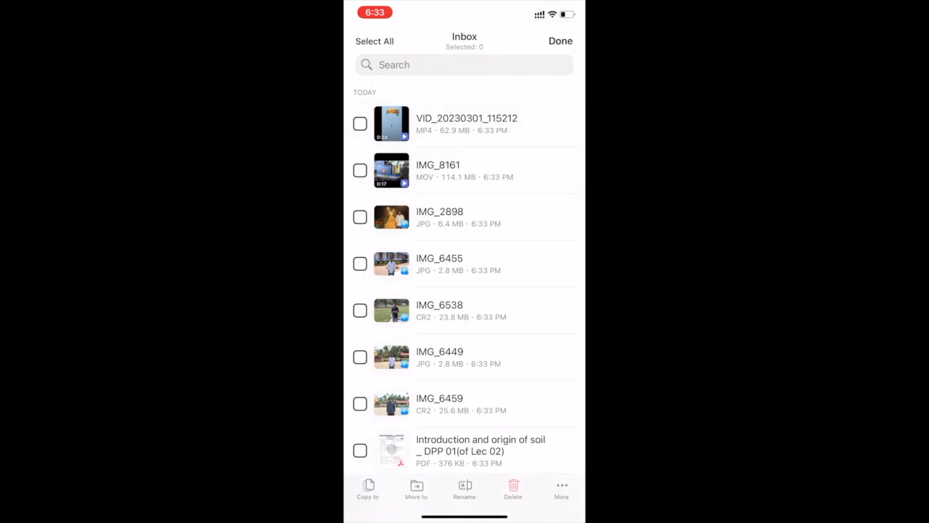
{"action": "left_click", "coordinate": [416, 490]}
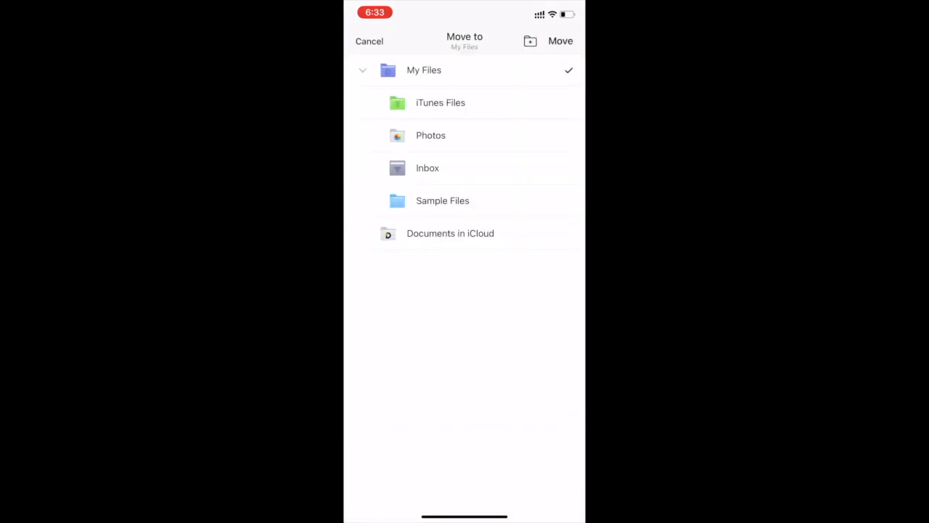
{"action": "left_click", "coordinate": [440, 101]}
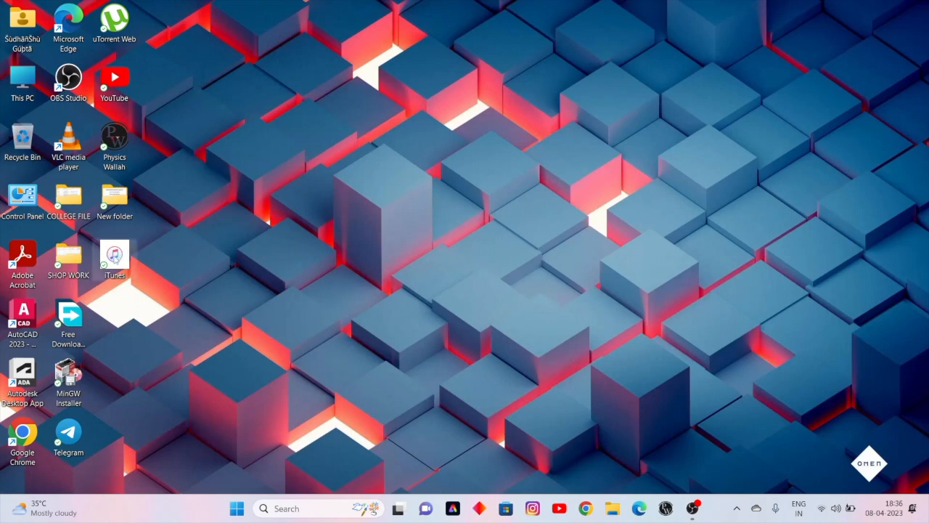
Launch iTunes and show the connected iPhone 11's File Sharing app list
{"action": "double_click", "coordinate": [113, 258]}
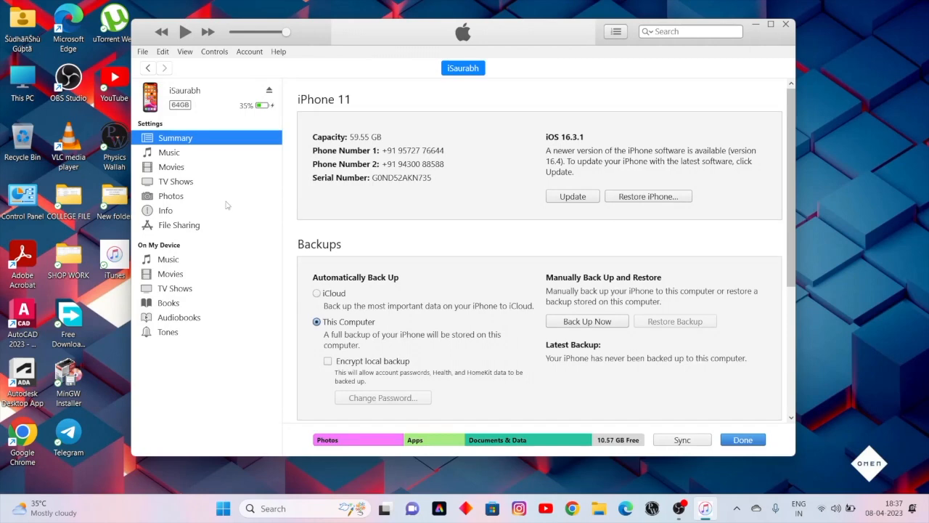
{"action": "left_click", "coordinate": [178, 224]}
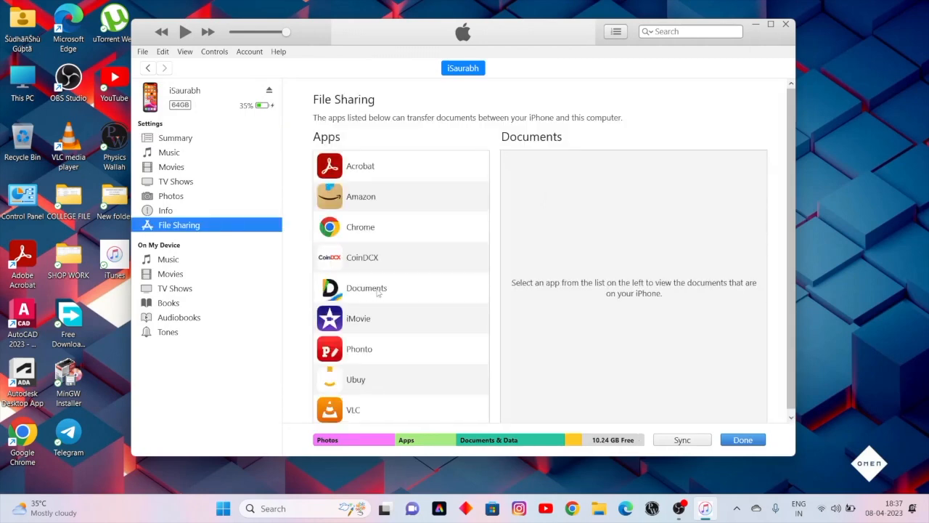
Select all nine files shared by the Documents app and start saving them to the PC
{"action": "left_click", "coordinate": [365, 287]}
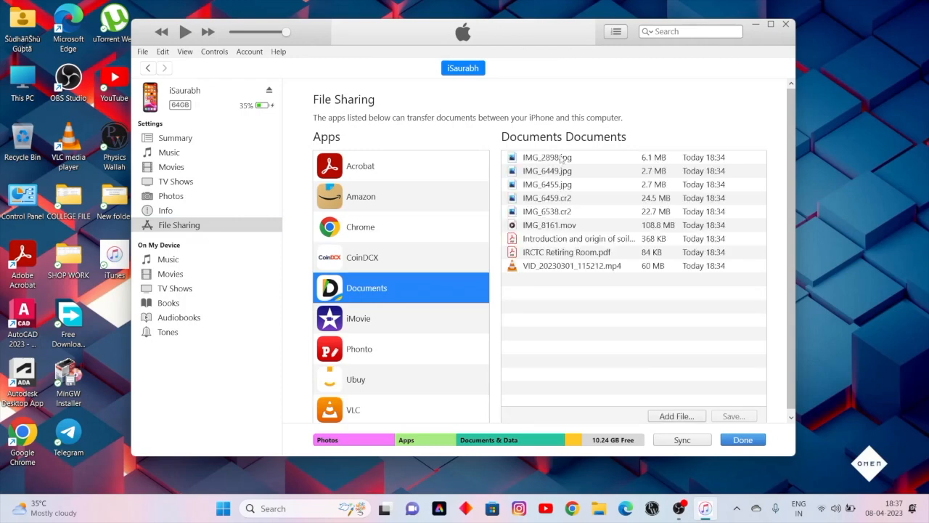
{"action": "left_click", "coordinate": [546, 156]}
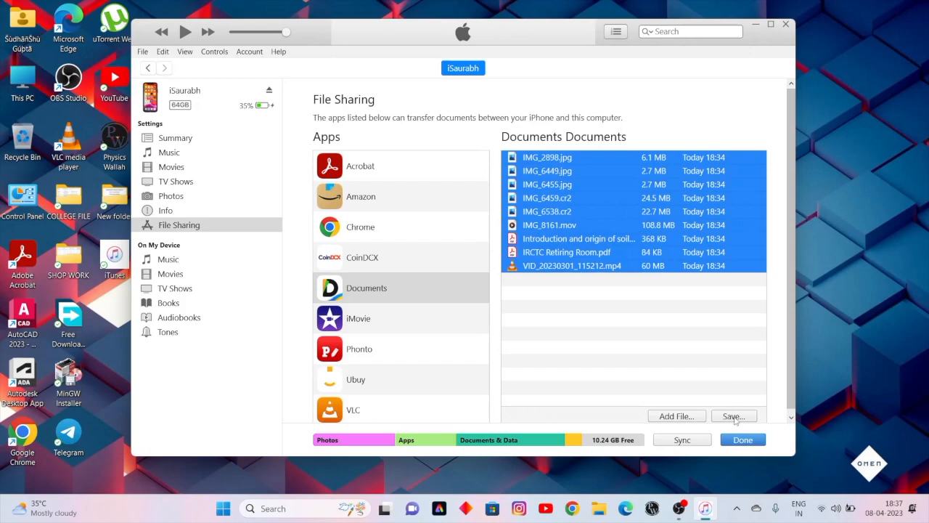
{"action": "left_click", "coordinate": [734, 415]}
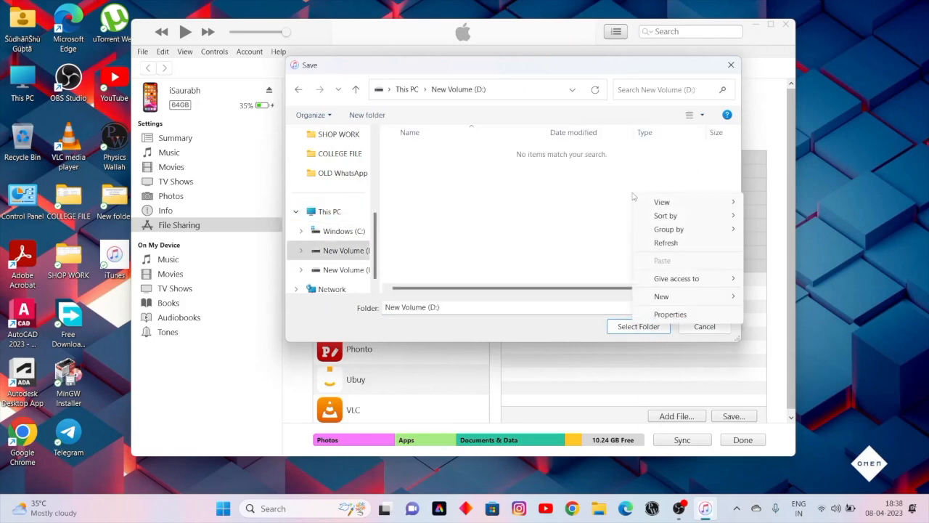
Save the files into a new iSaurabh folder on New Volume (D:), finish file sharing and close iTunes
{"action": "left_click", "coordinate": [662, 296]}
{"action": "type", "text": "iSaurabh"}
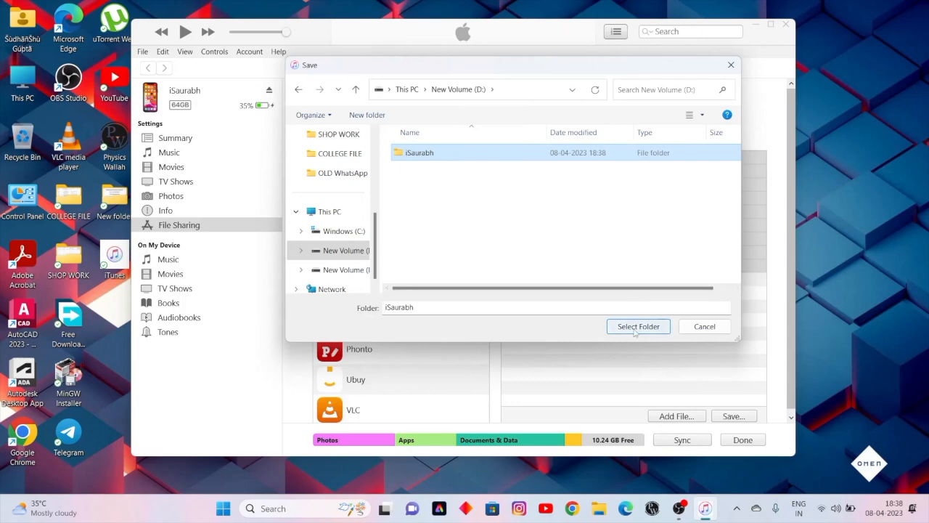
{"action": "left_click", "coordinate": [639, 325]}
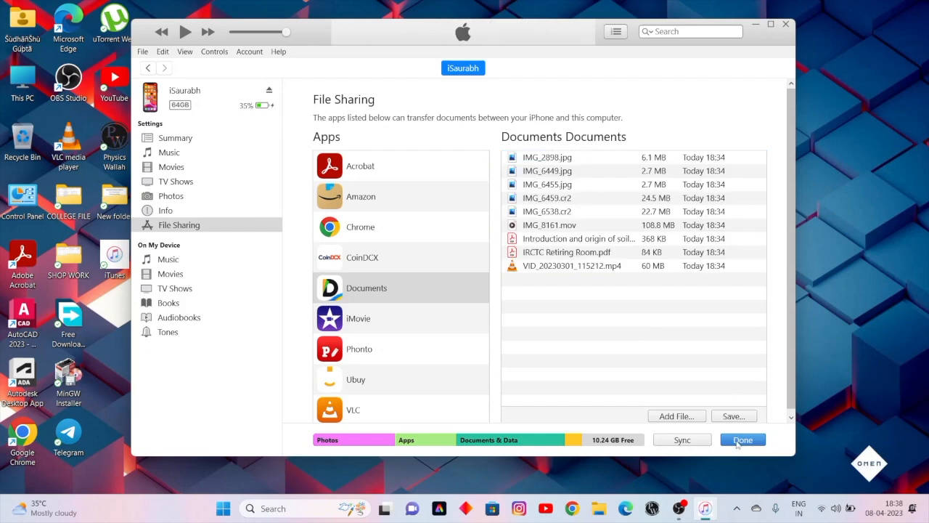
{"action": "left_click", "coordinate": [742, 438]}
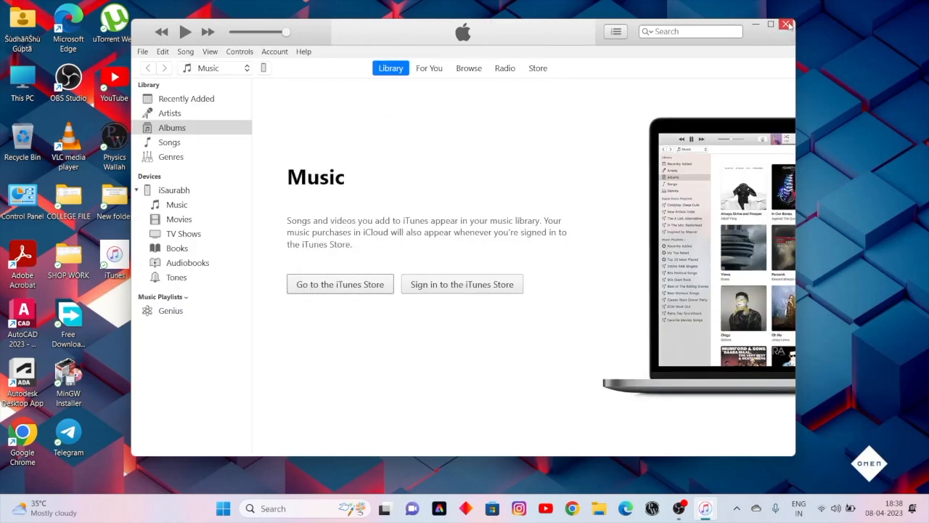
{"action": "left_click", "coordinate": [787, 24]}
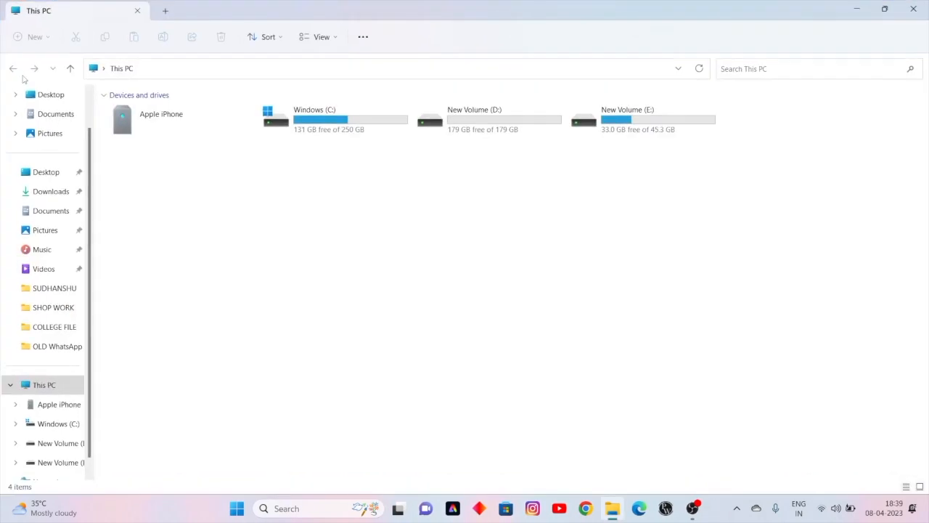
Browse into the new iSaurabh folder on New Volume (D:) showing the nine transferred files
{"action": "left_click", "coordinate": [488, 119]}
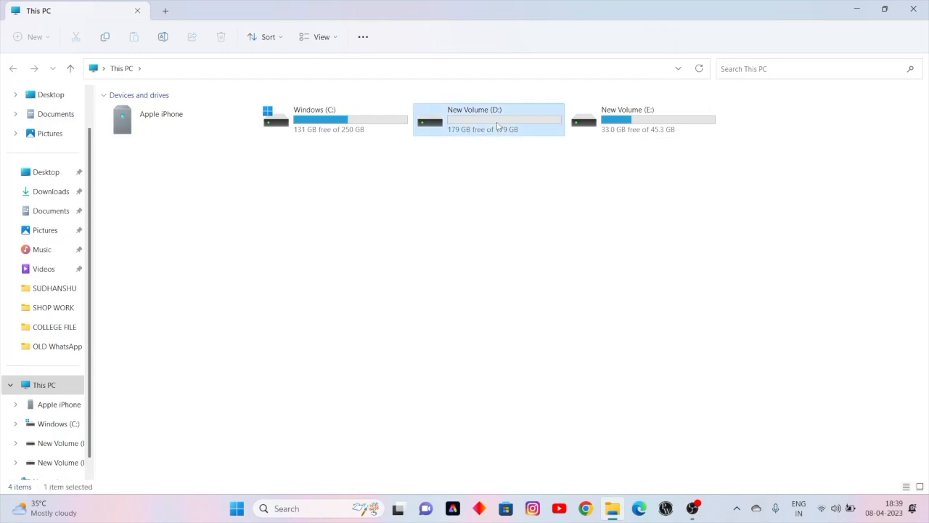
{"action": "double_click", "coordinate": [488, 119]}
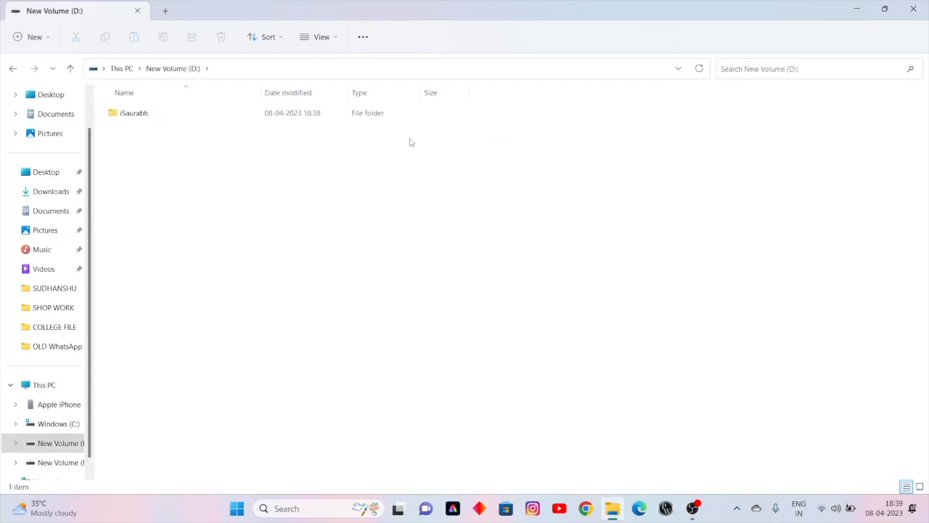
{"action": "double_click", "coordinate": [134, 113]}
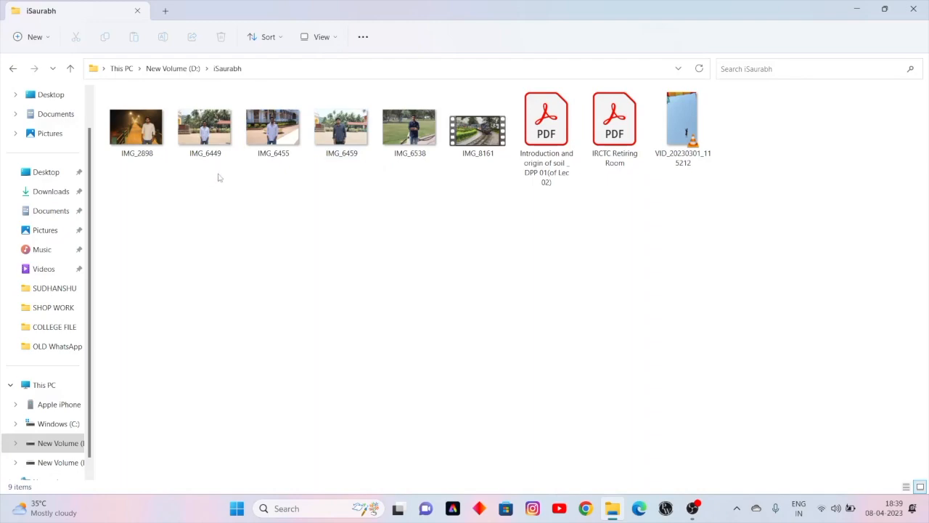
Play the IMG_8161.mov train video from the folder, then close the player
{"action": "left_click", "coordinate": [205, 128]}
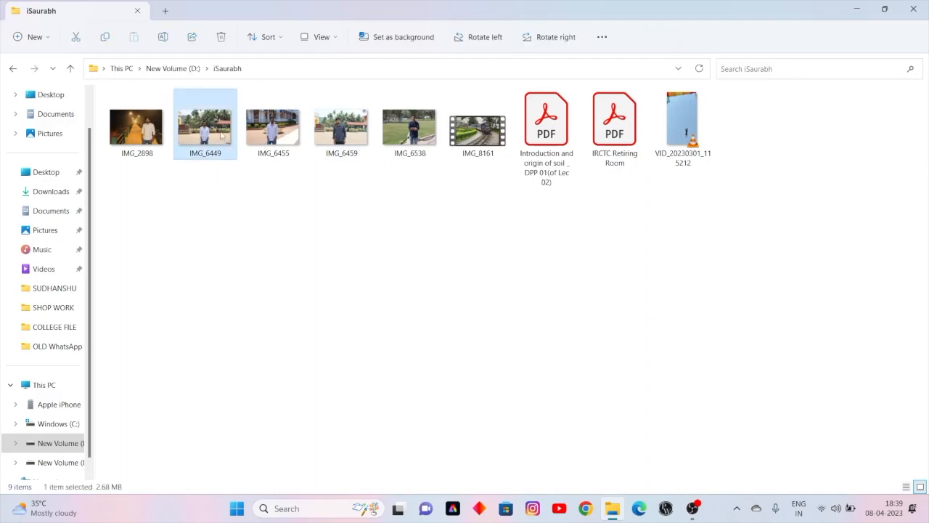
{"action": "double_click", "coordinate": [205, 123]}
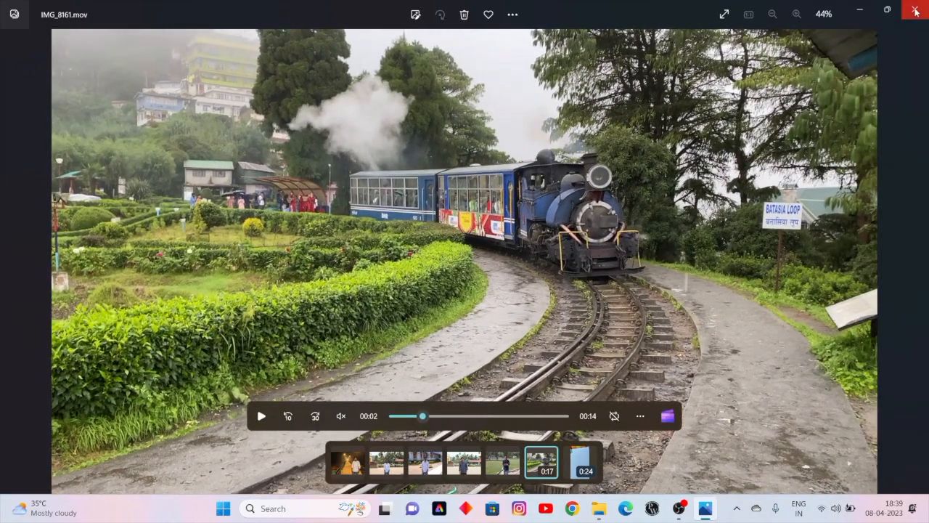
{"action": "left_click", "coordinate": [914, 11]}
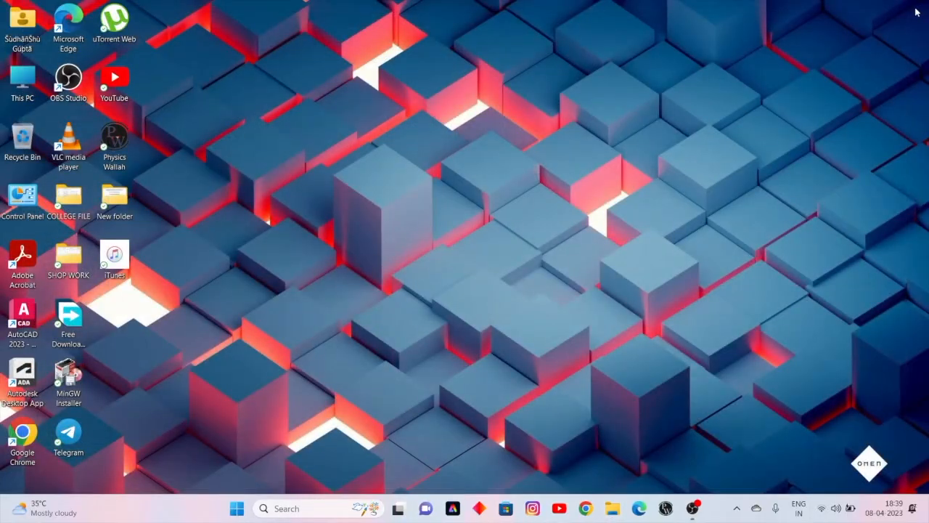